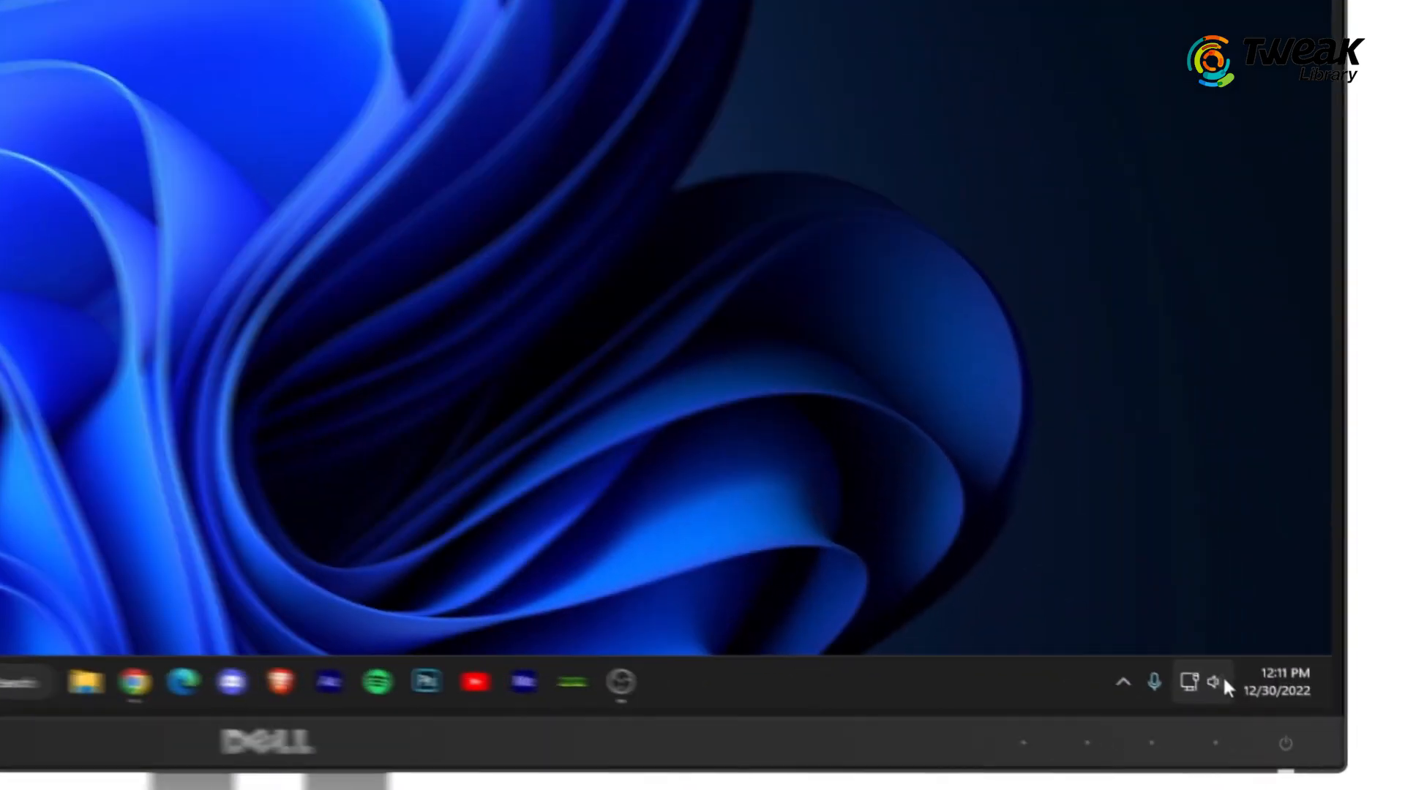
From the taskbar speaker's Sound settings, choose Microphone as the input device
right_click(1215, 682)
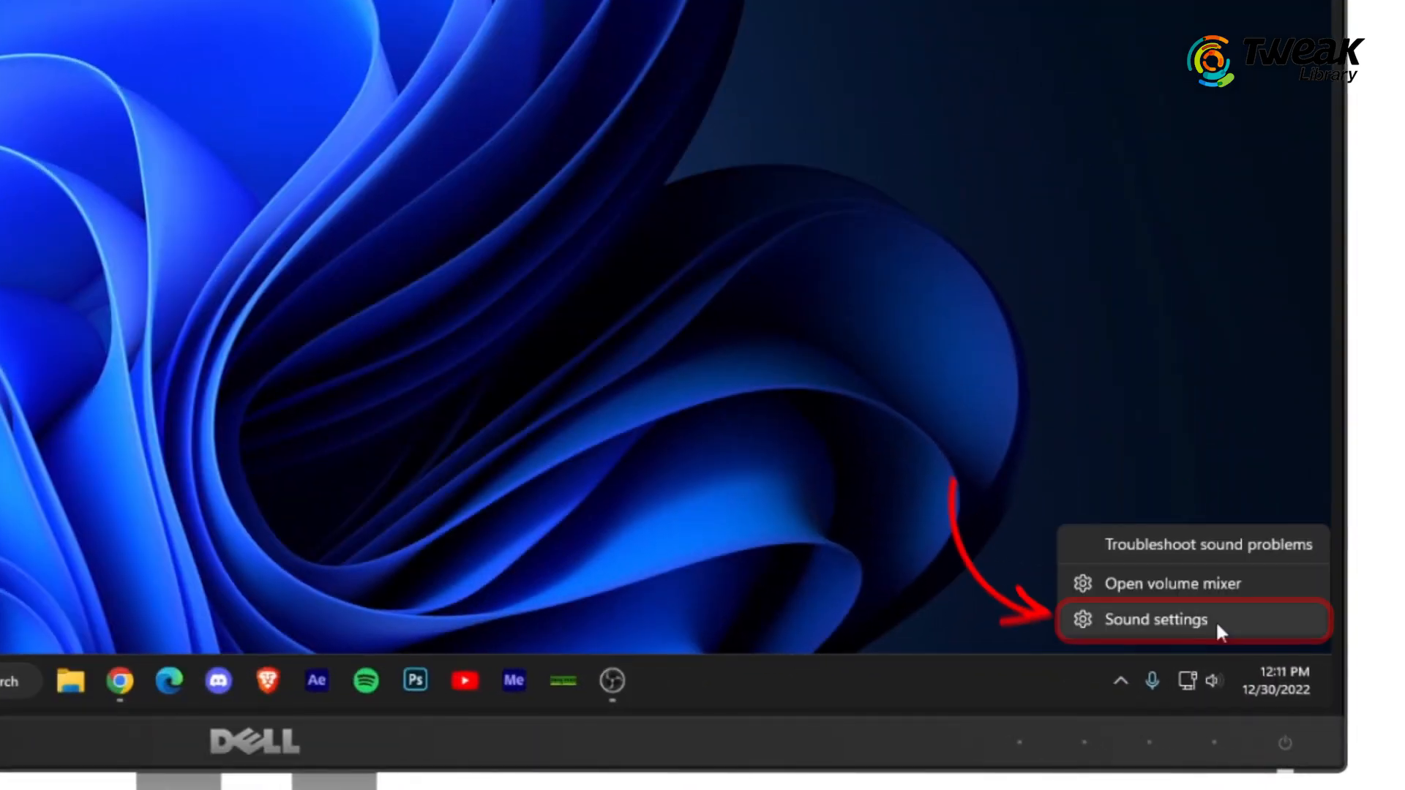
click(1156, 619)
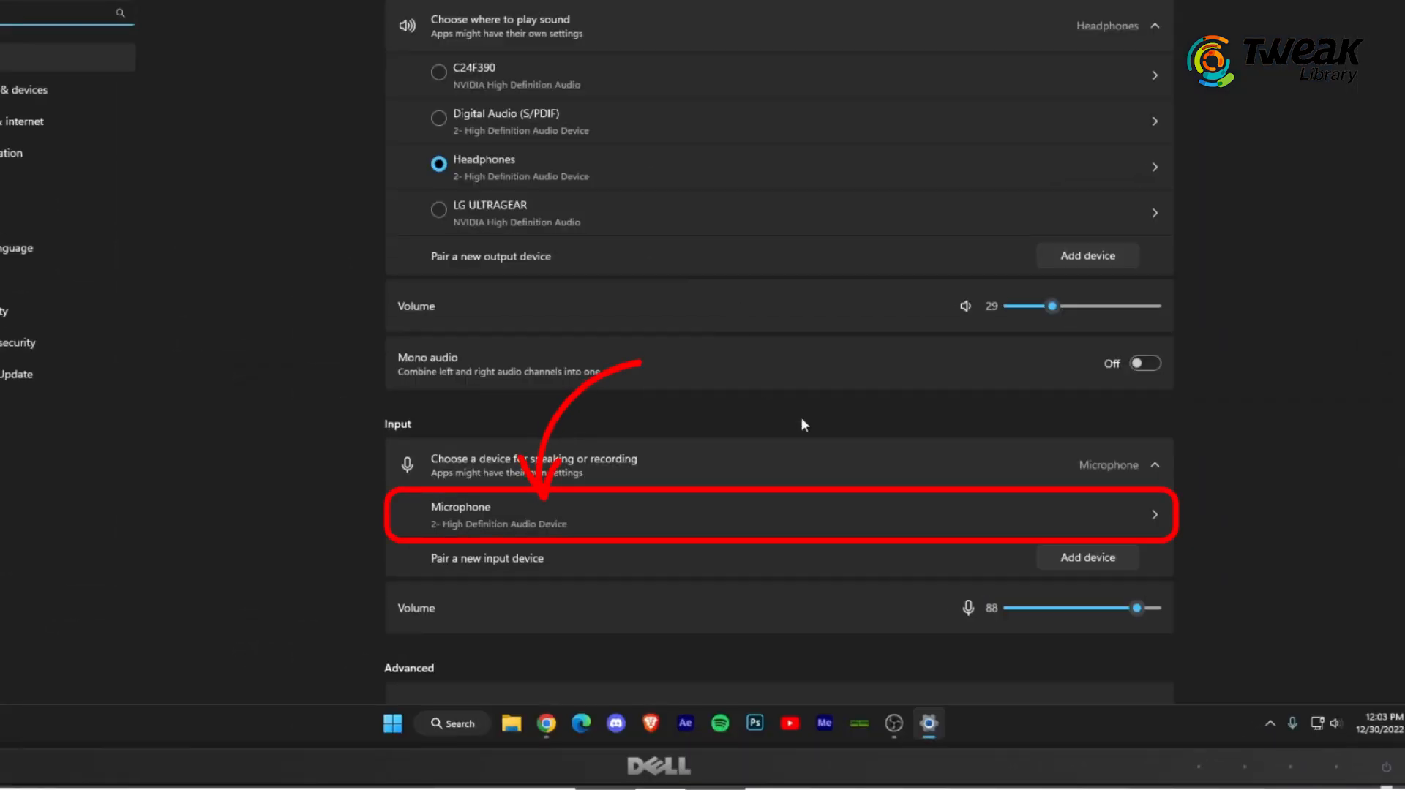
click(780, 515)
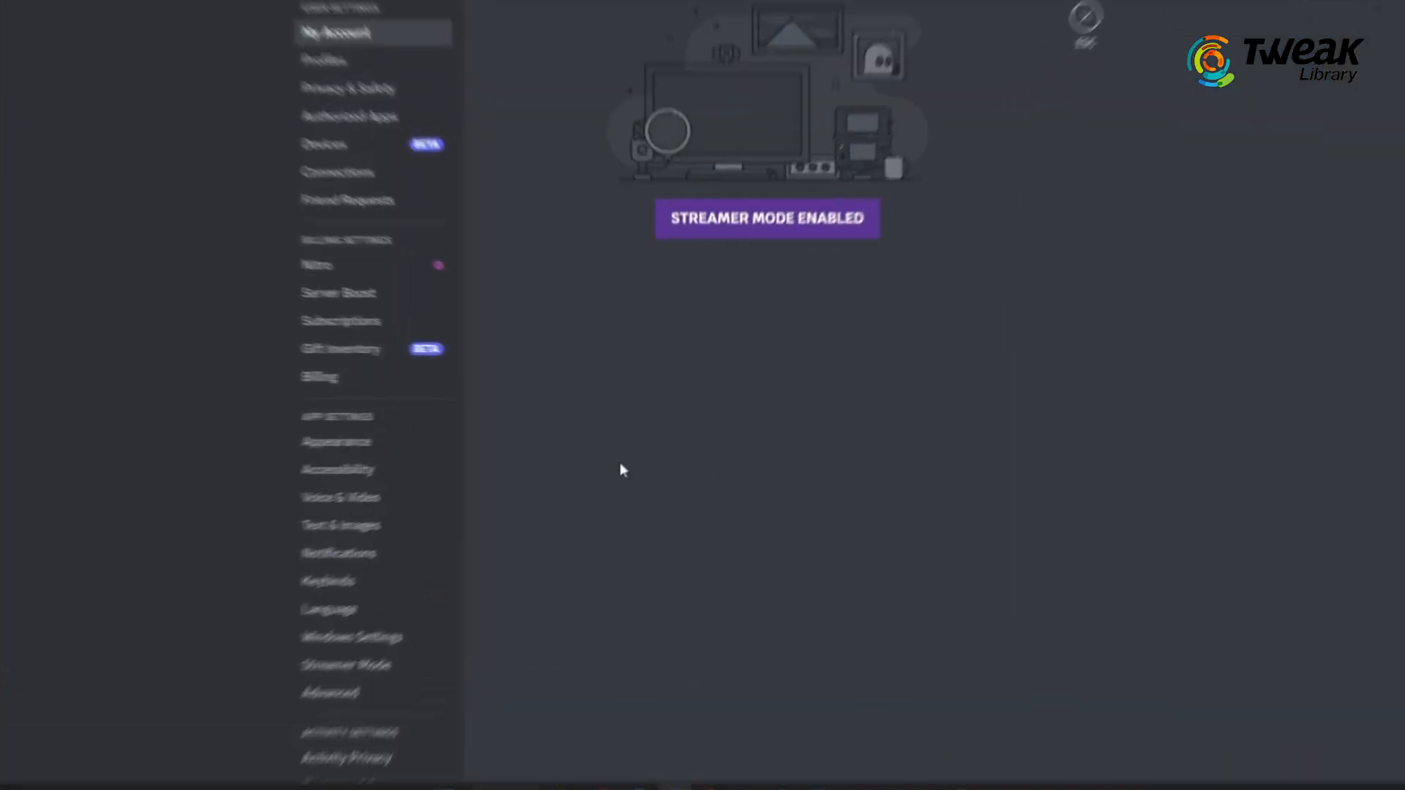
Set Discord's Voice & Video input volume to 59%, then open Windows microphone privacy settings
click(296, 509)
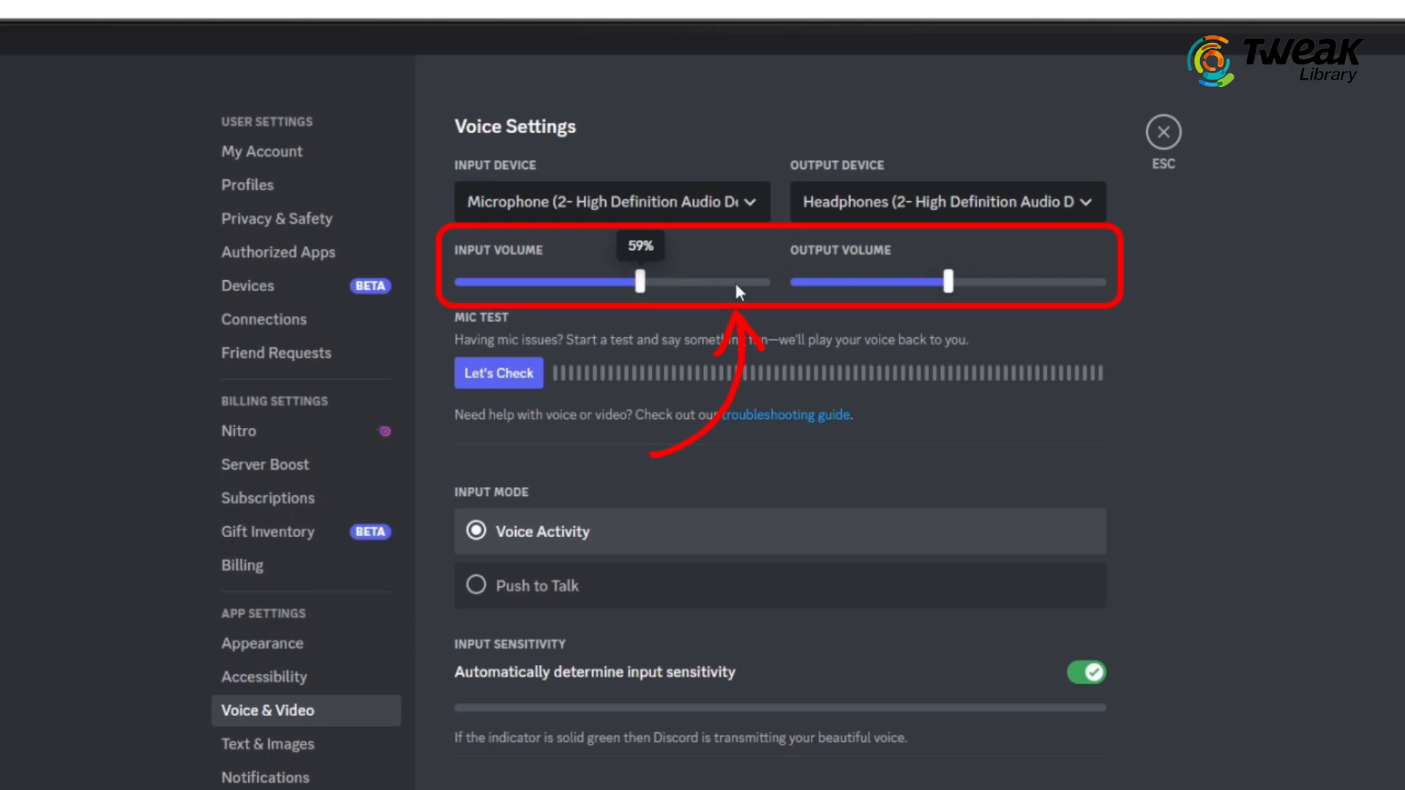
drag(639, 281, 764, 281)
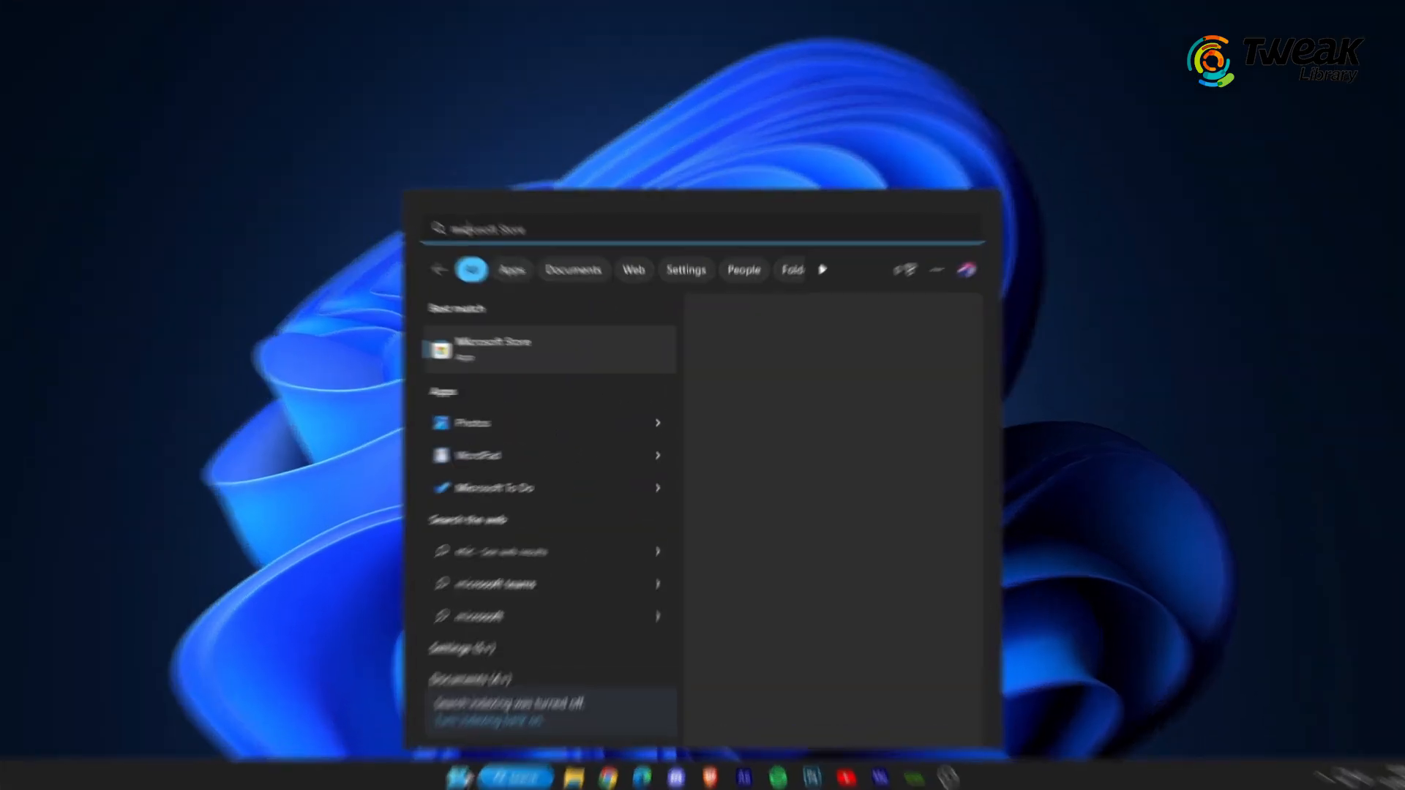
text(microphone privacy settings)
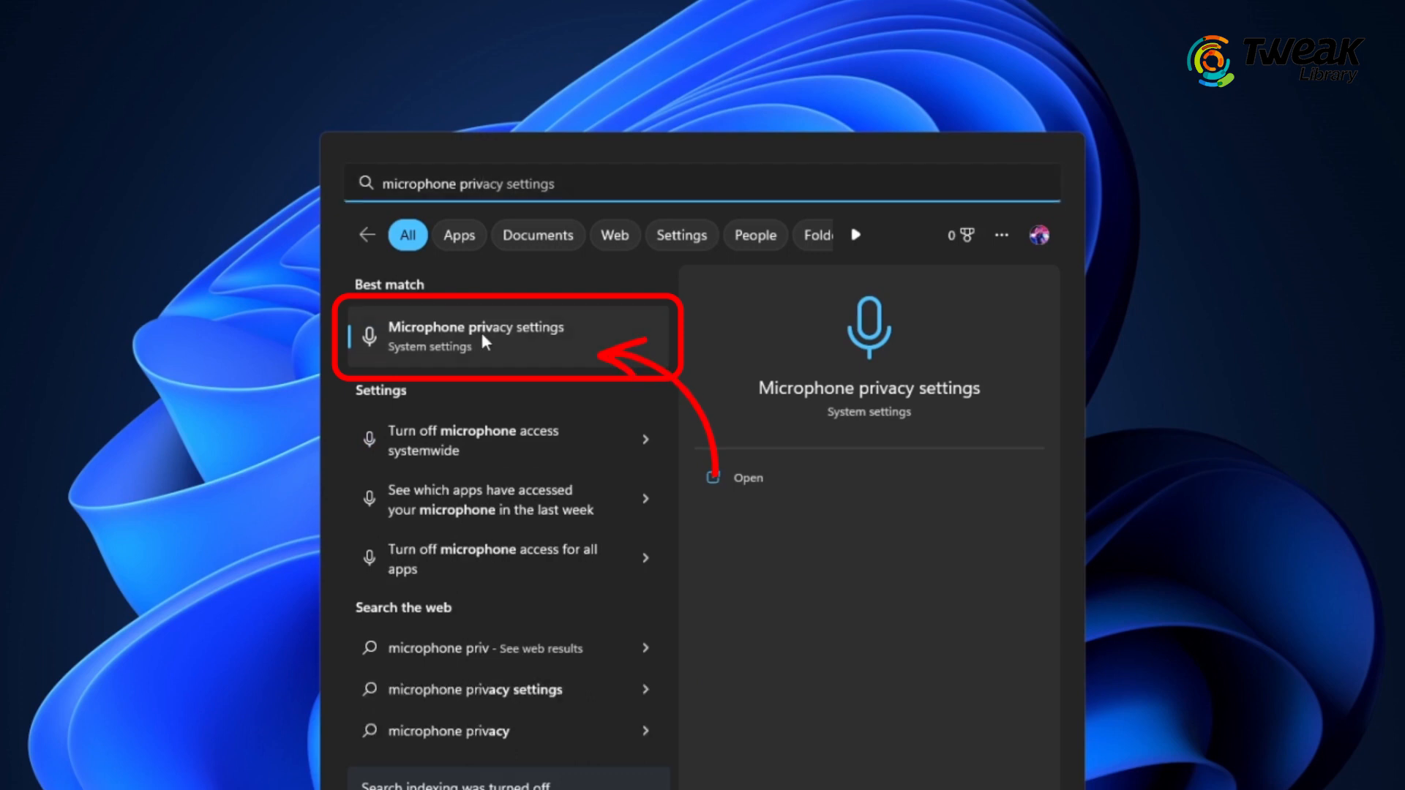
click(476, 336)
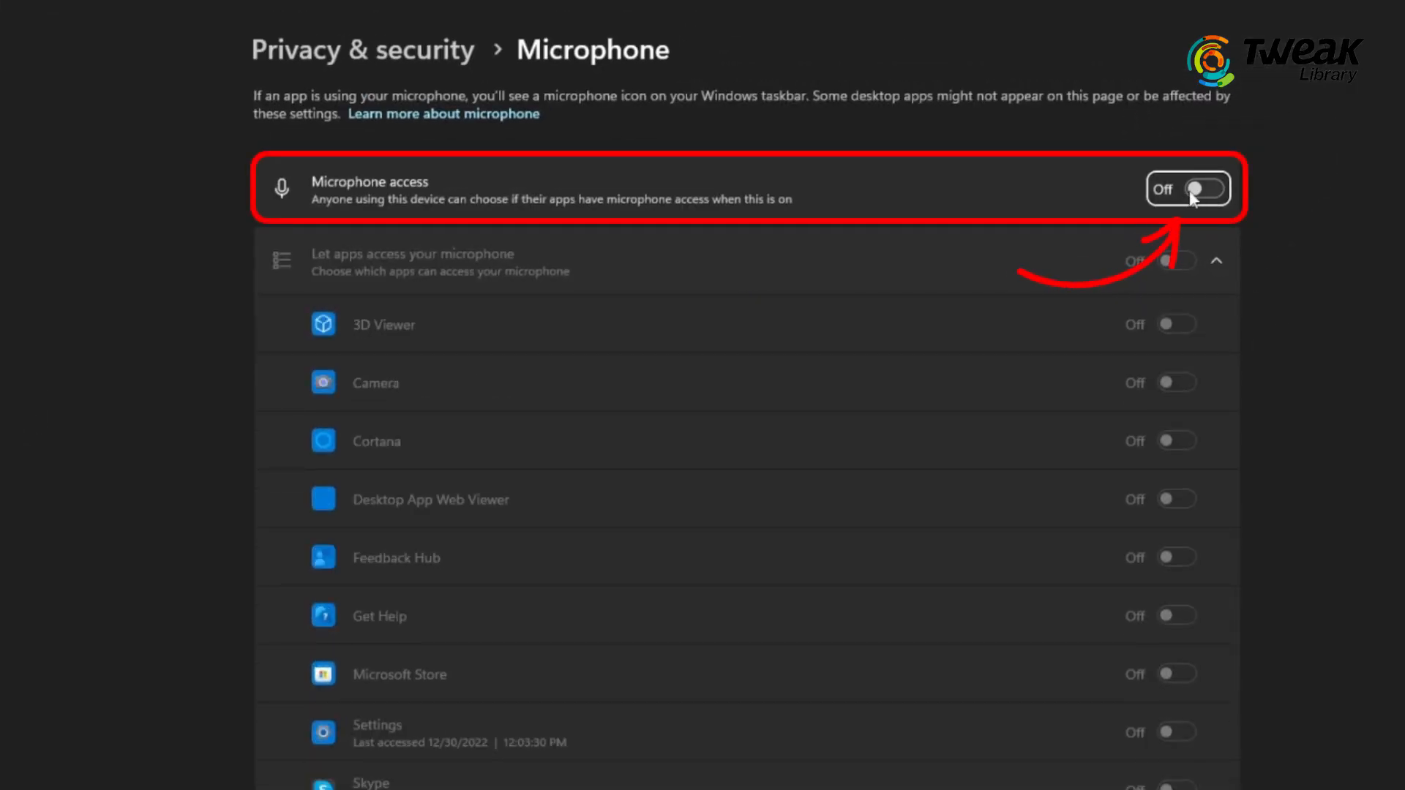
Turn on microphone access and let apps and desktop apps use the microphone
click(1189, 188)
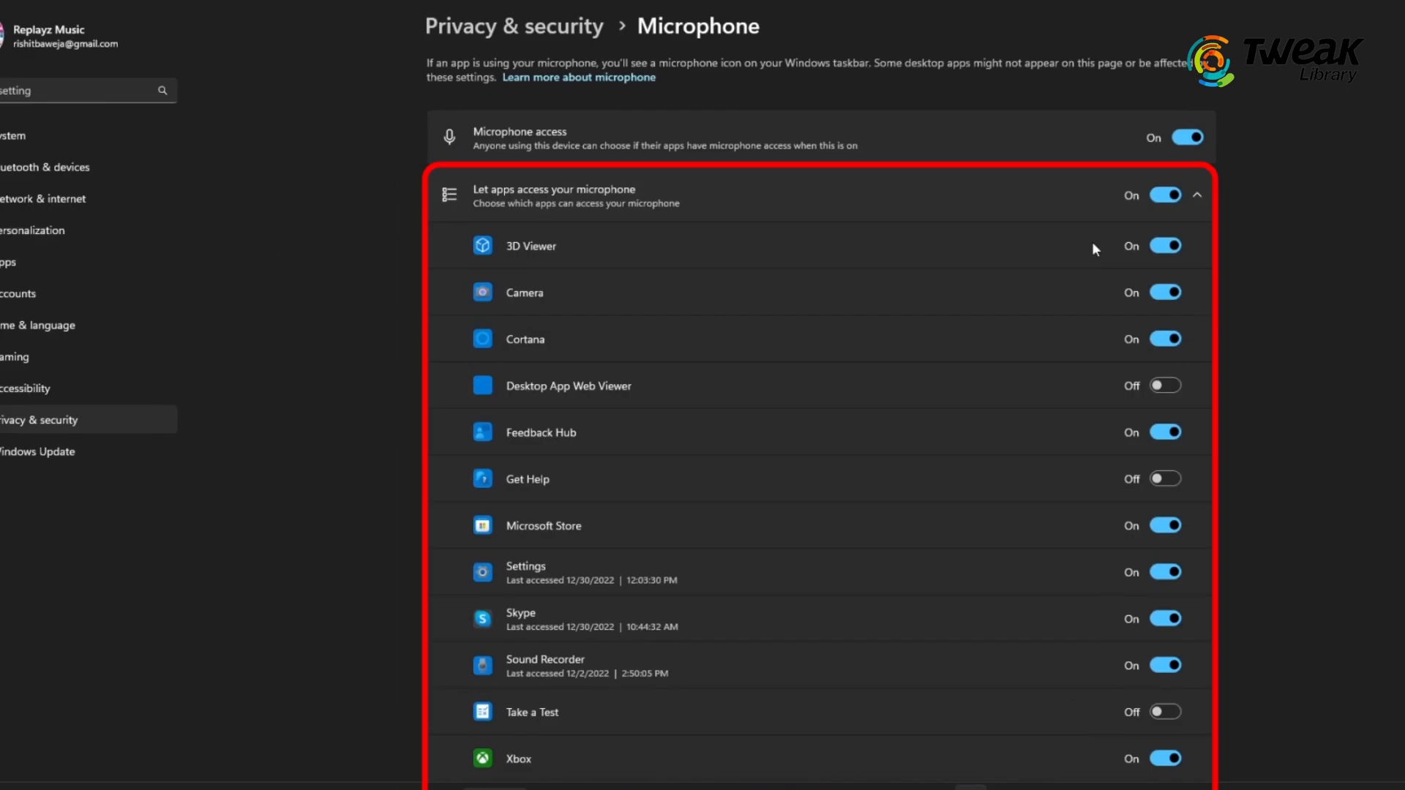
scroll(down, 3)
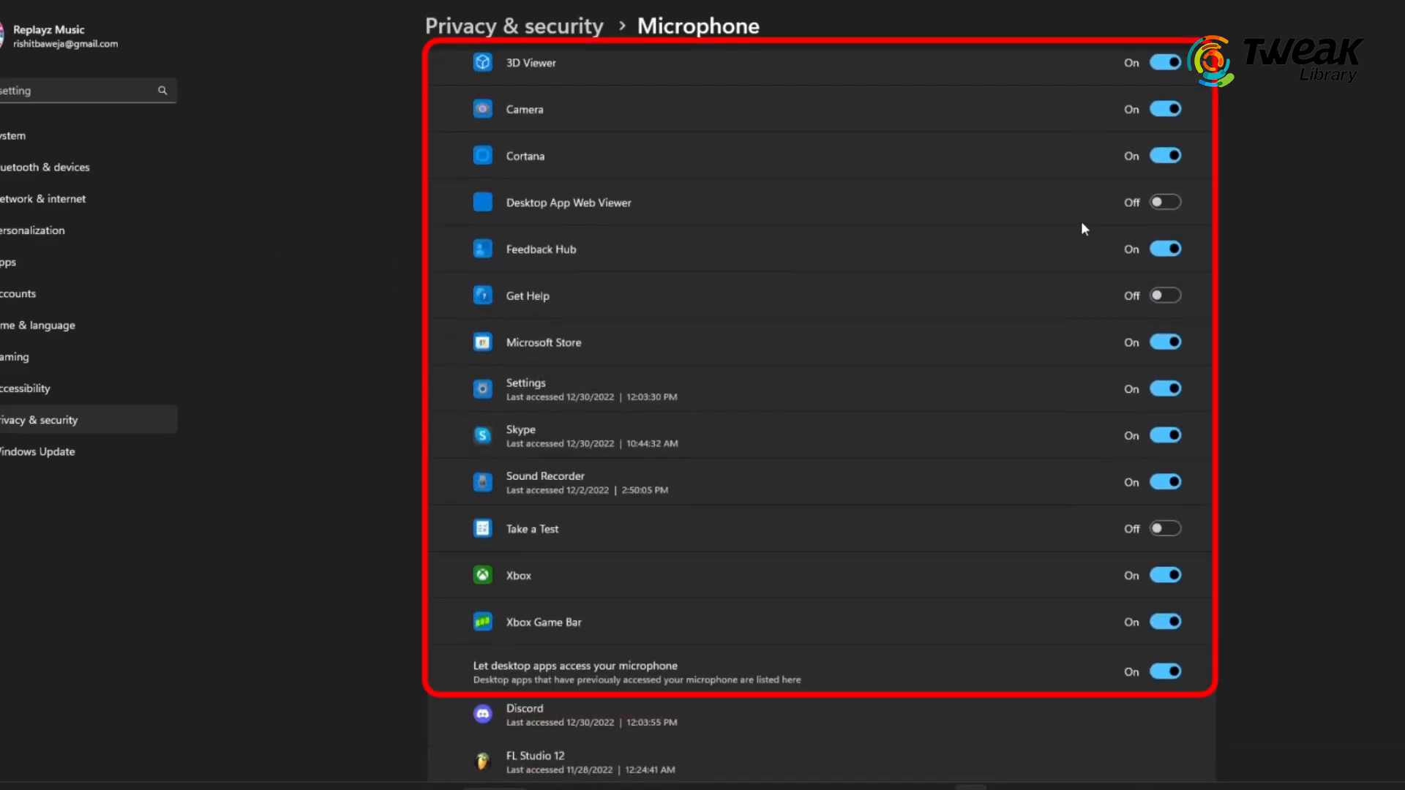
click(1165, 248)
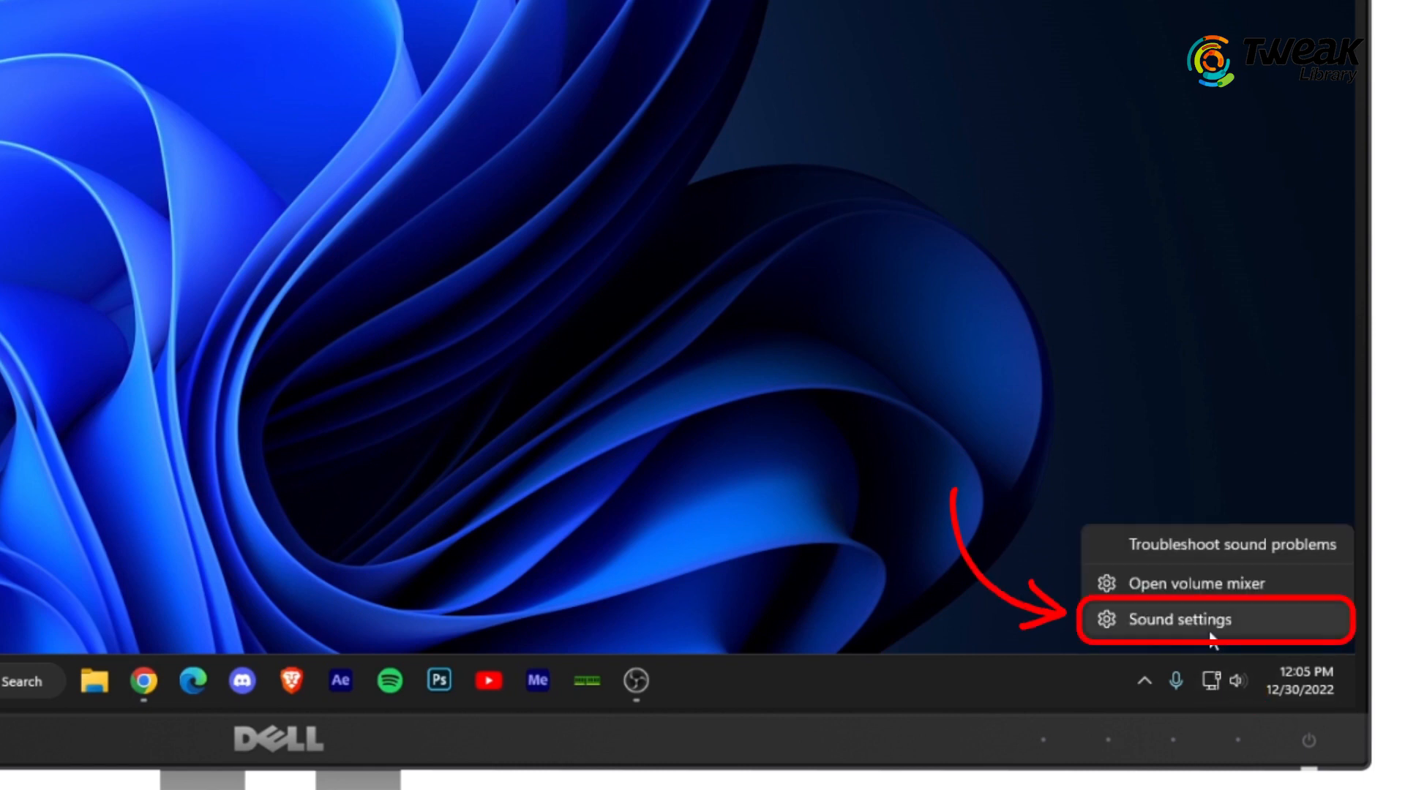
Enable the disabled Microphone device from the sound settings' recording devices
click(1162, 618)
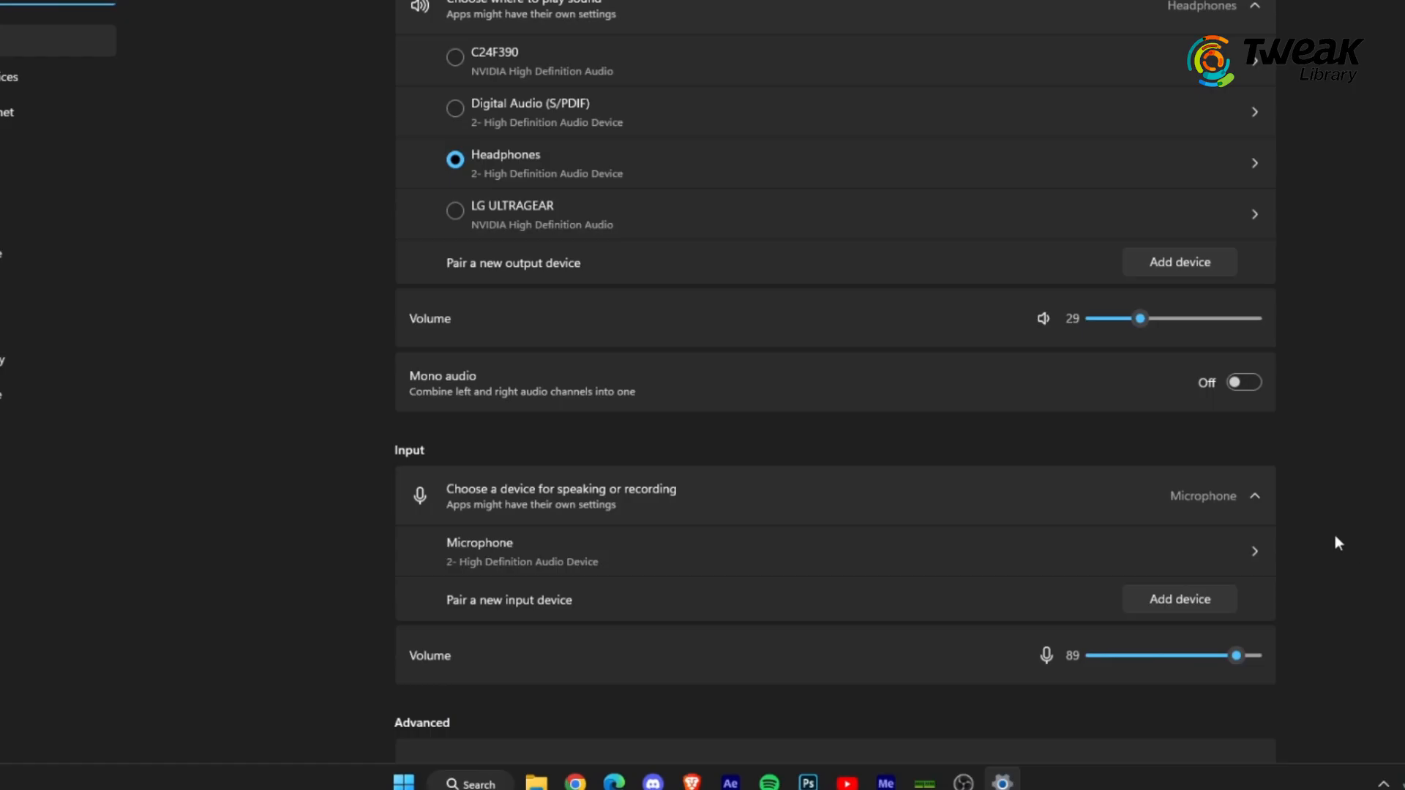
scroll(down, 3)
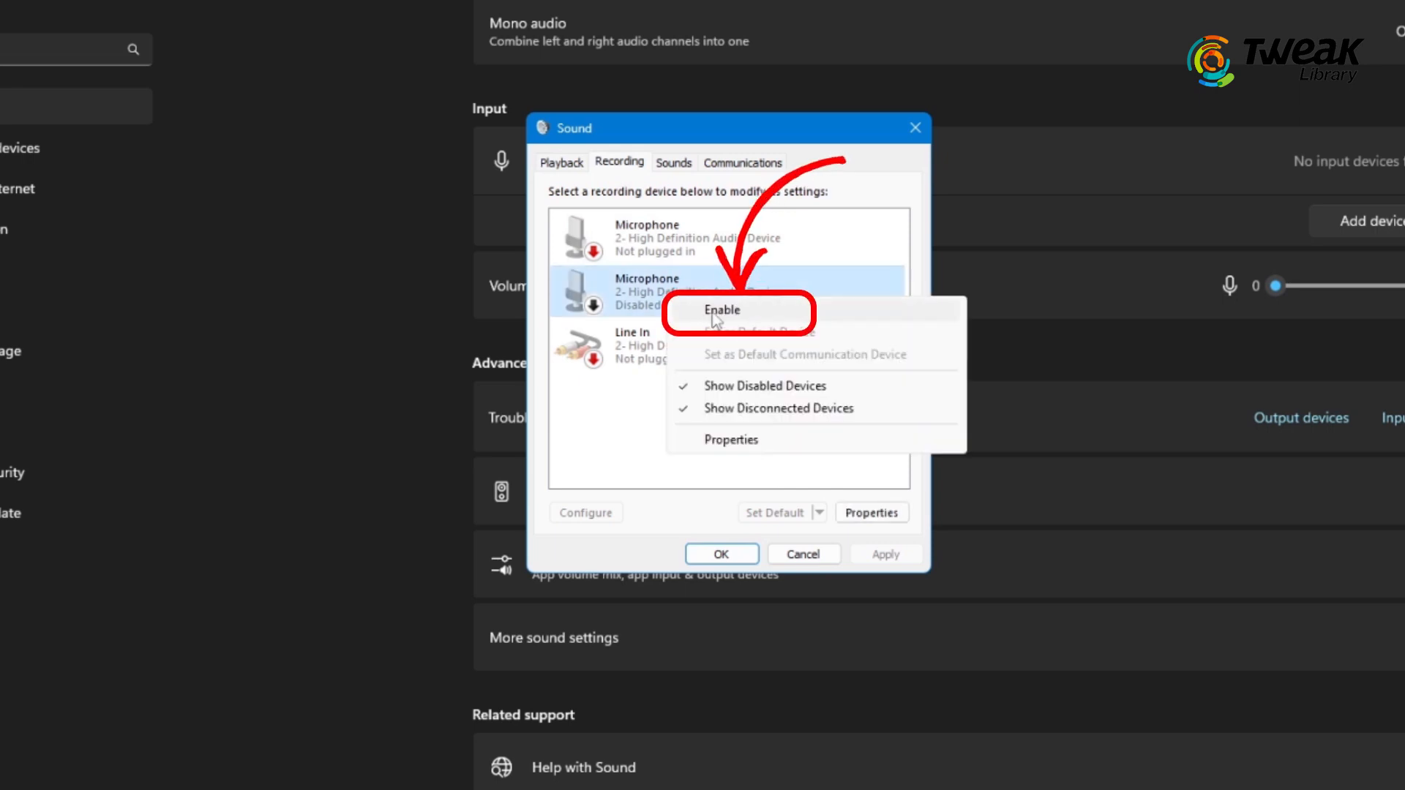
click(722, 309)
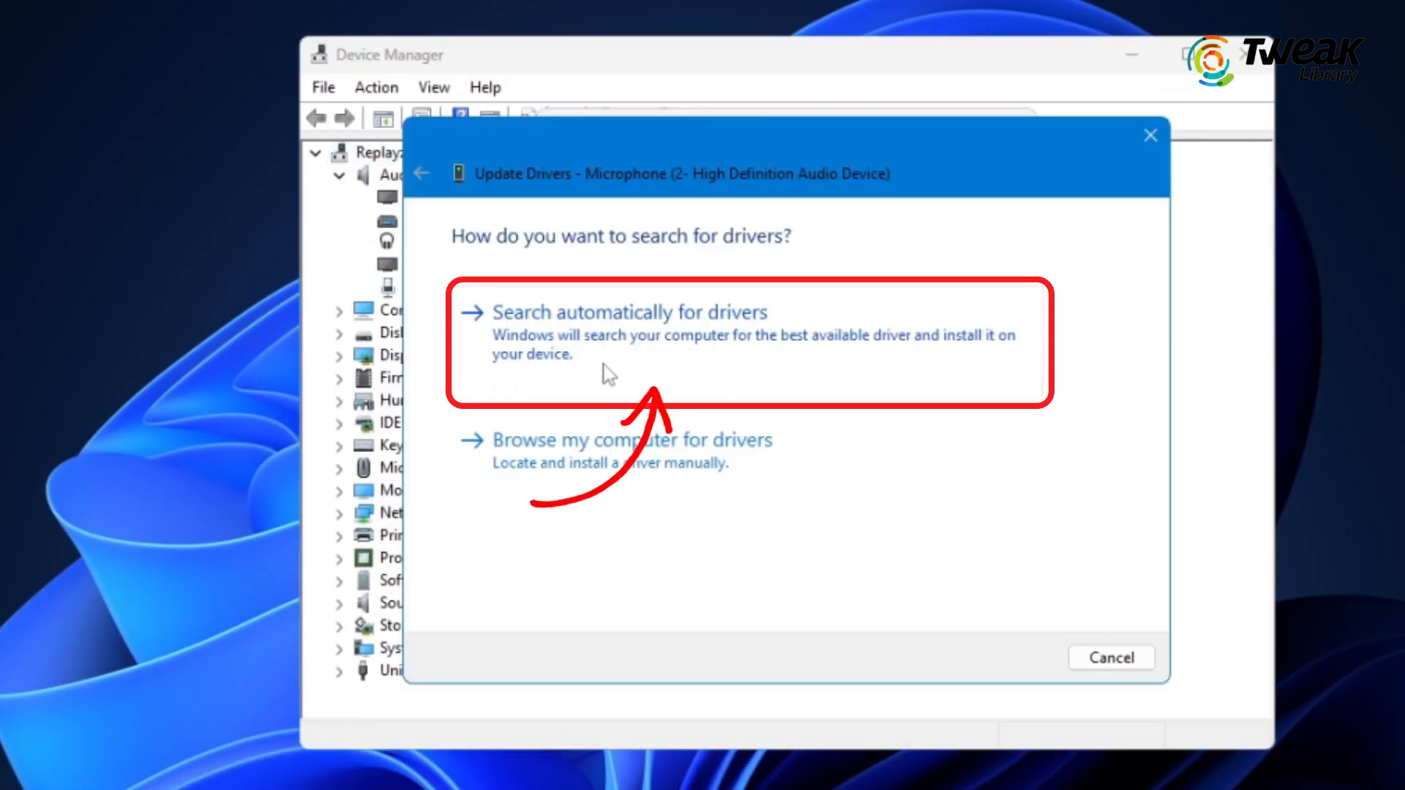
Have Windows search automatically for an updated Microphone driver
click(630, 312)
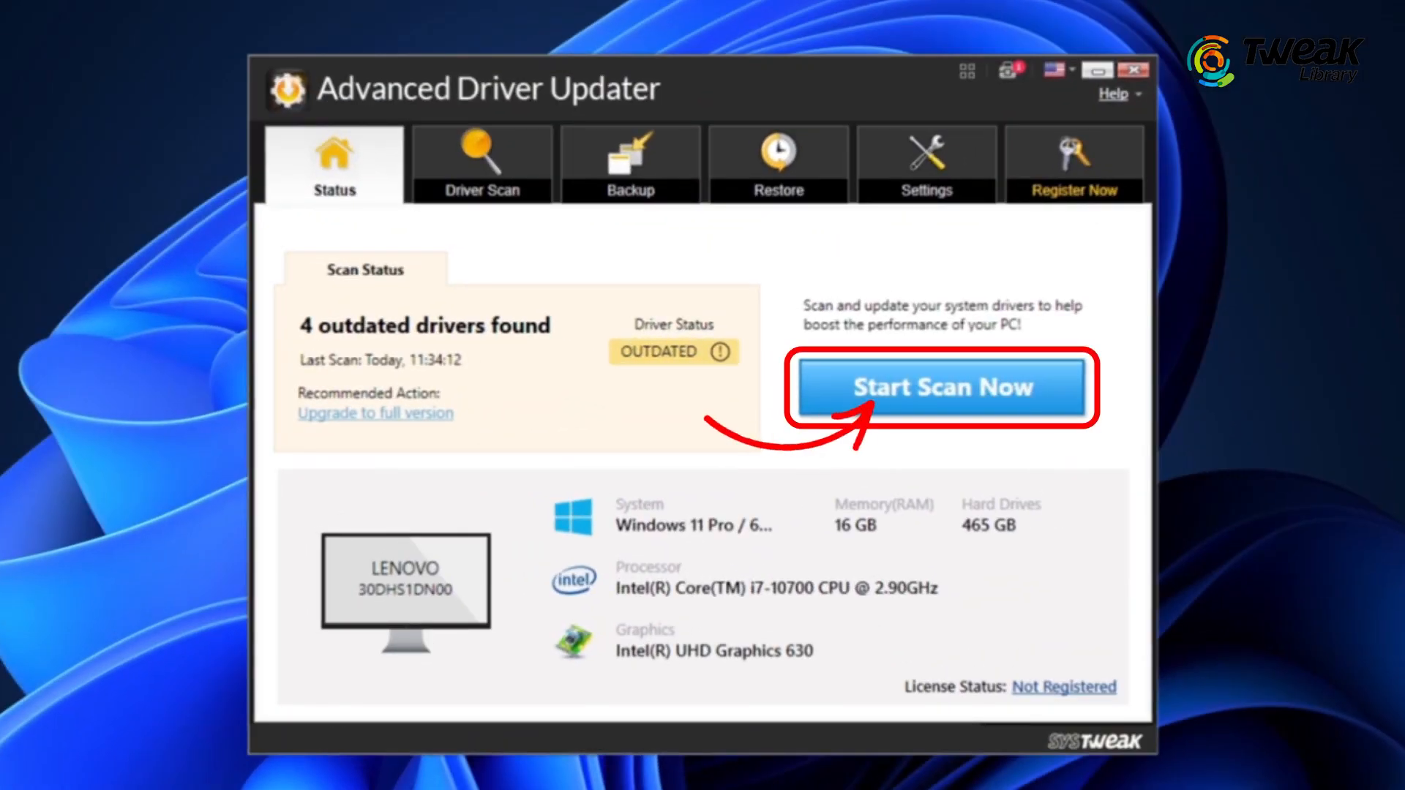
Scan for outdated drivers and update Realtek Audio Universal Service
click(941, 387)
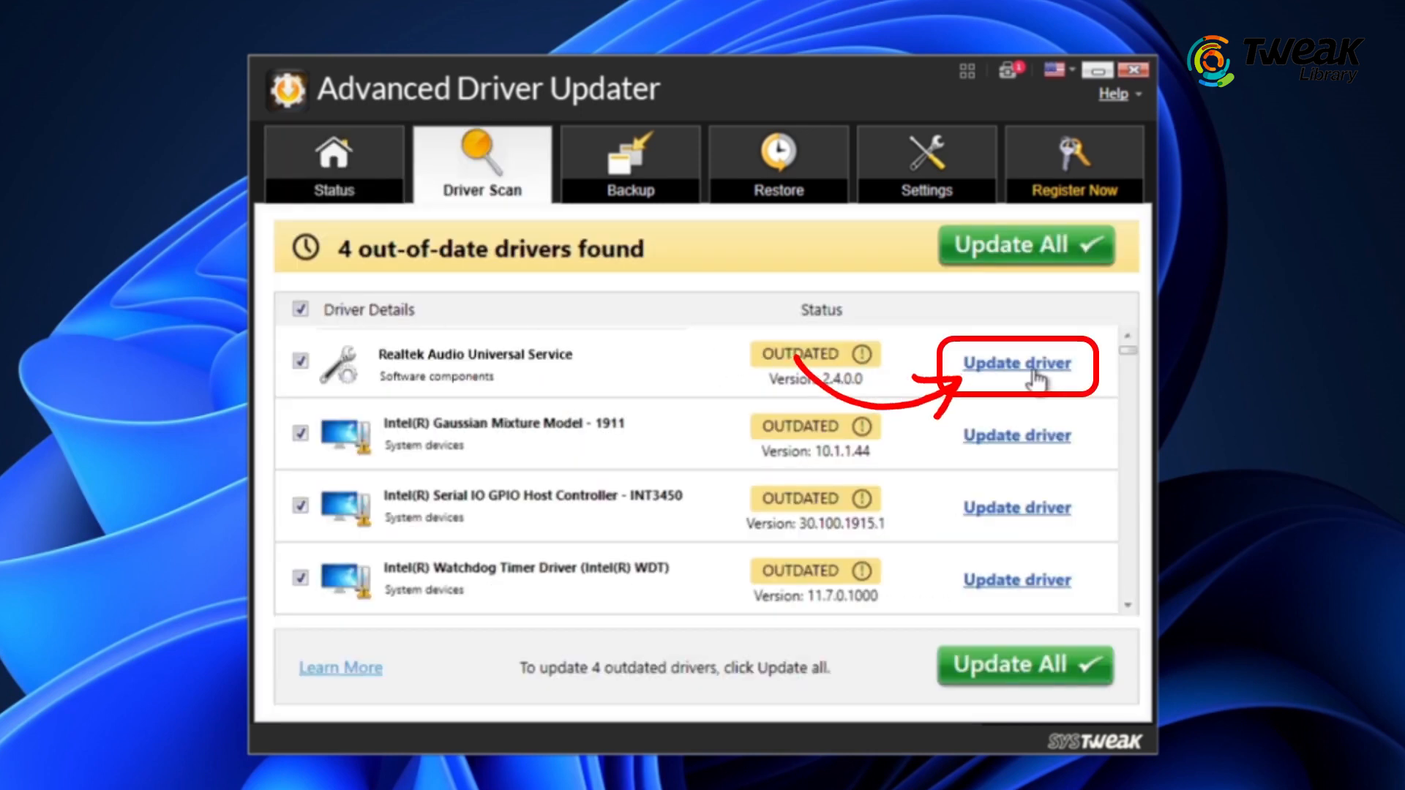
click(1016, 363)
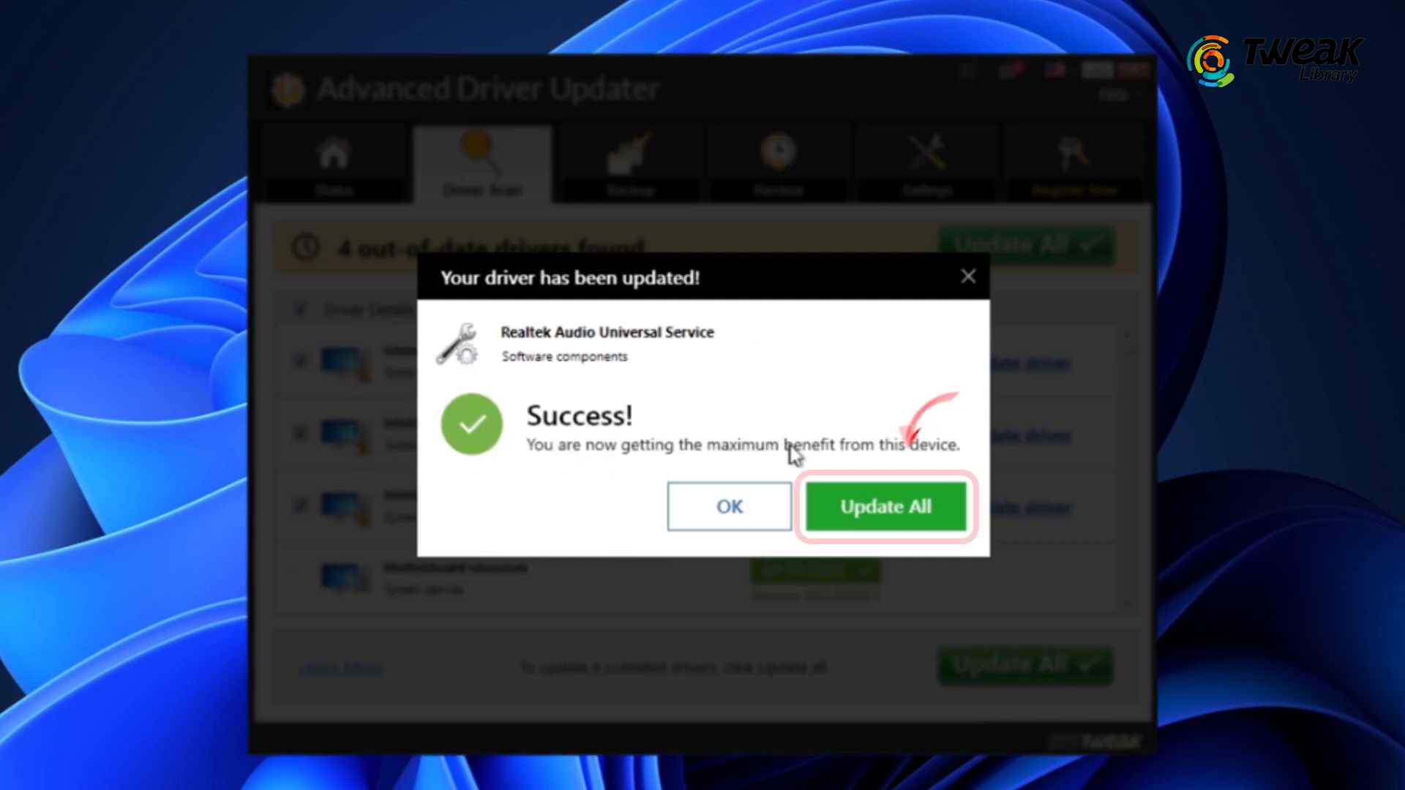